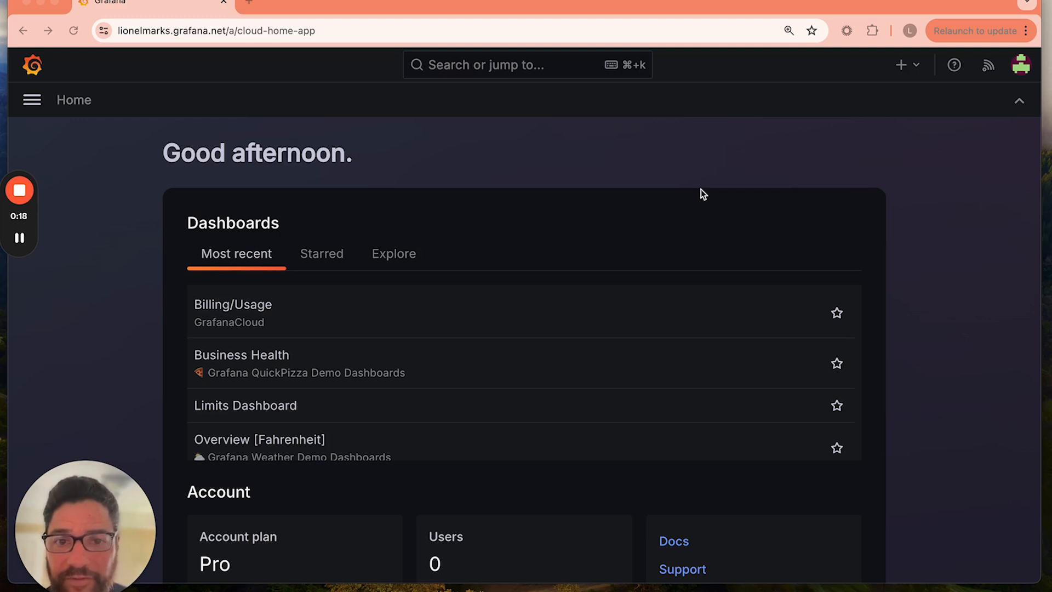
mouse_move(564, 198)
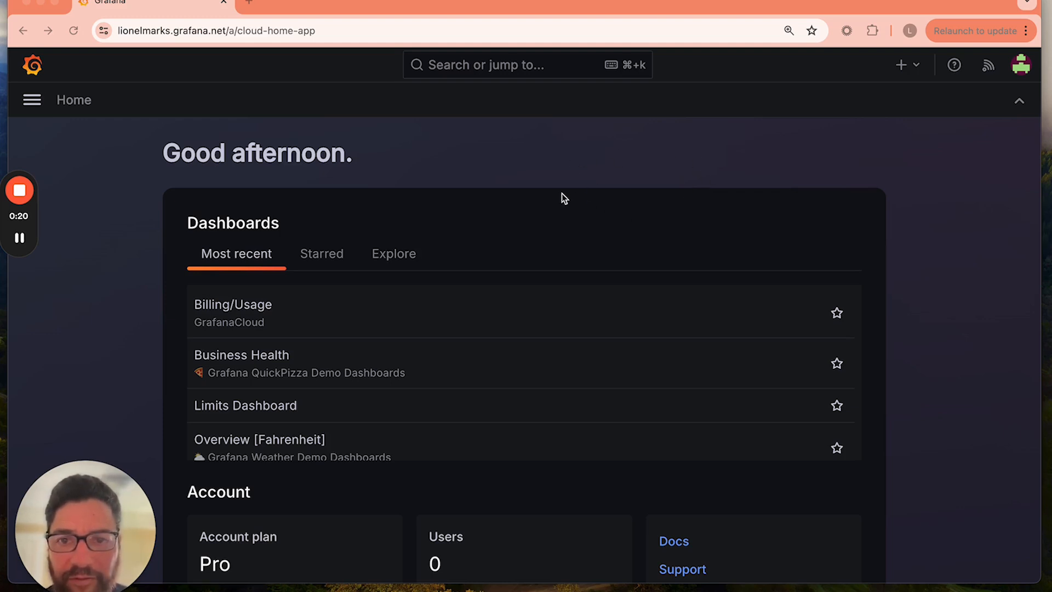
mouse_move(31, 100)
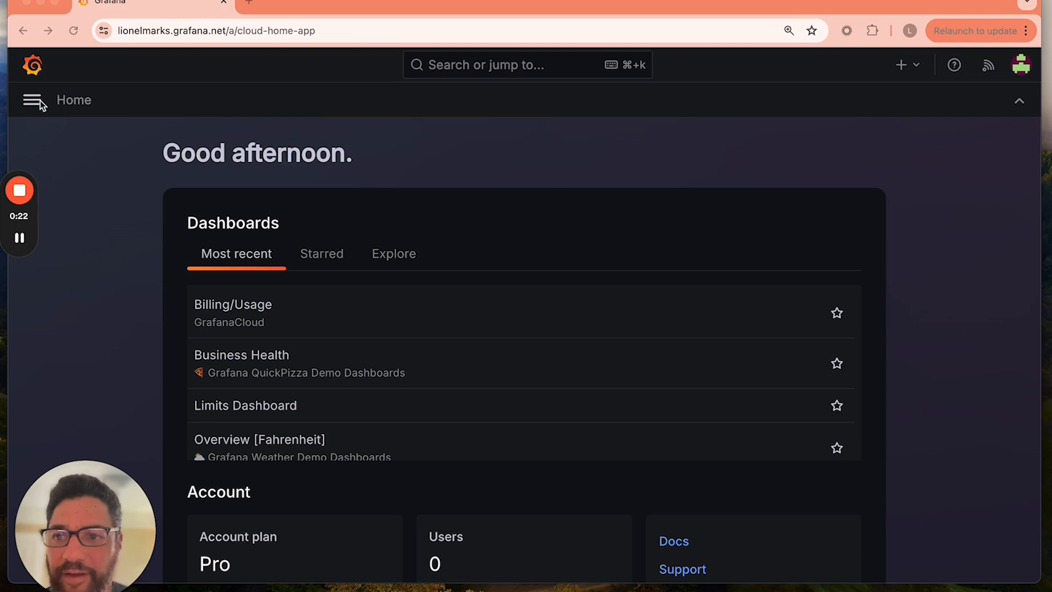
- Open Grafana Cloud's main menu to reach Application > Services
click(31, 100)
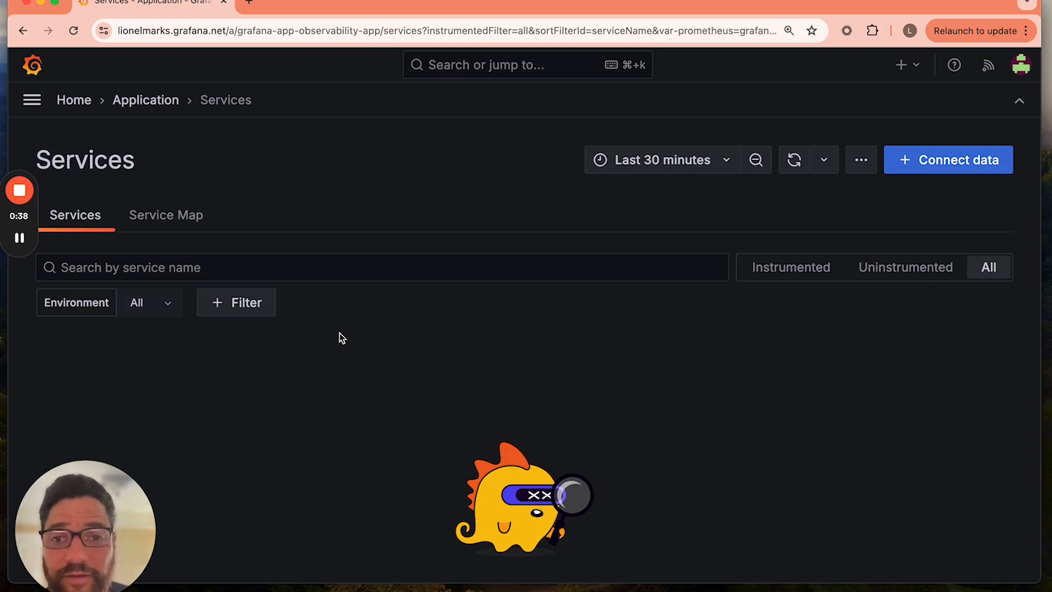
mouse_move(311, 351)
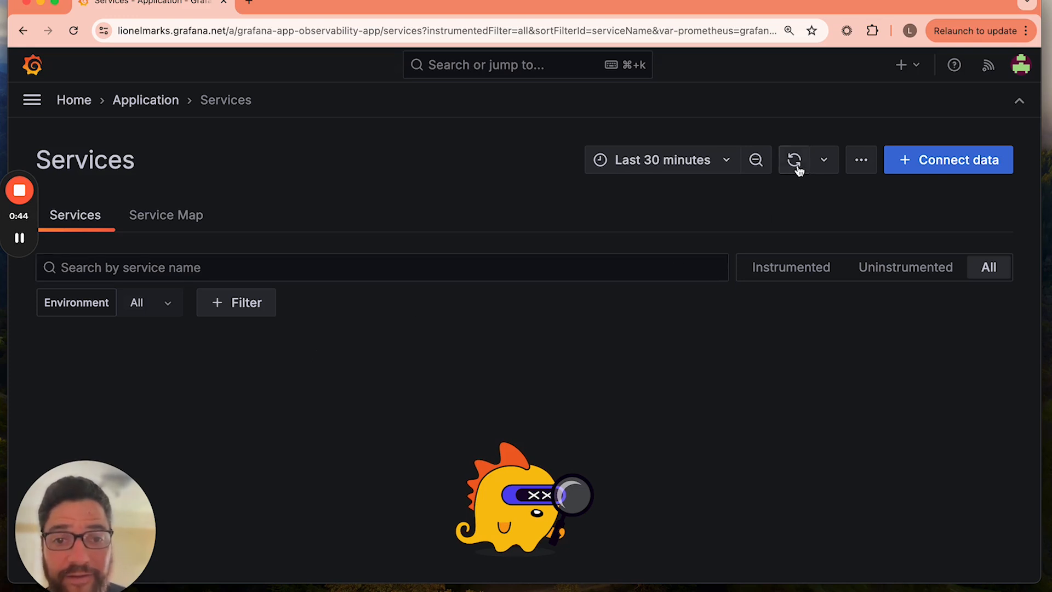
mouse_move(599, 229)
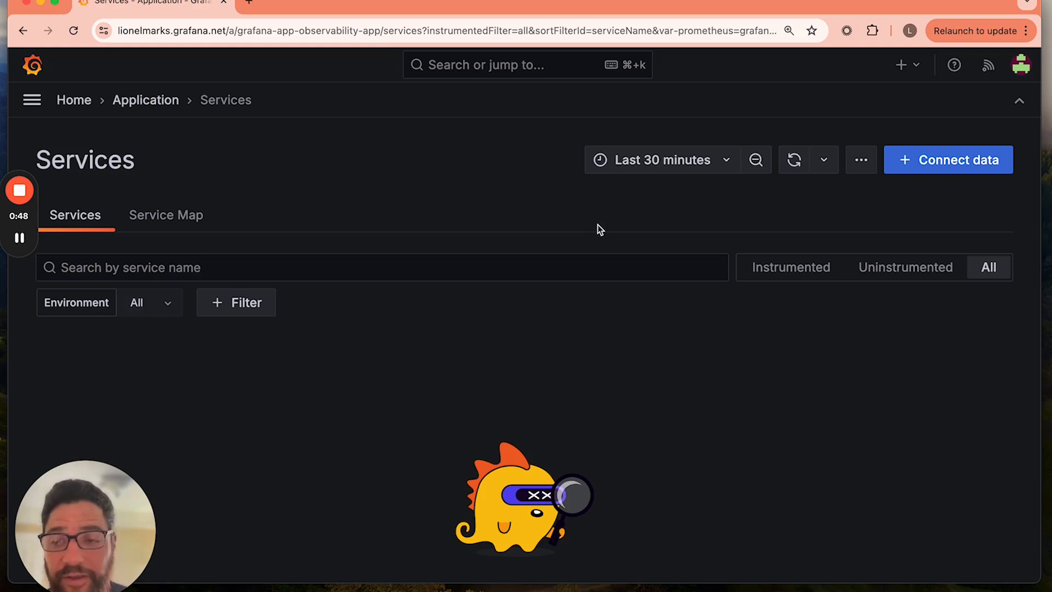
mouse_move(278, 193)
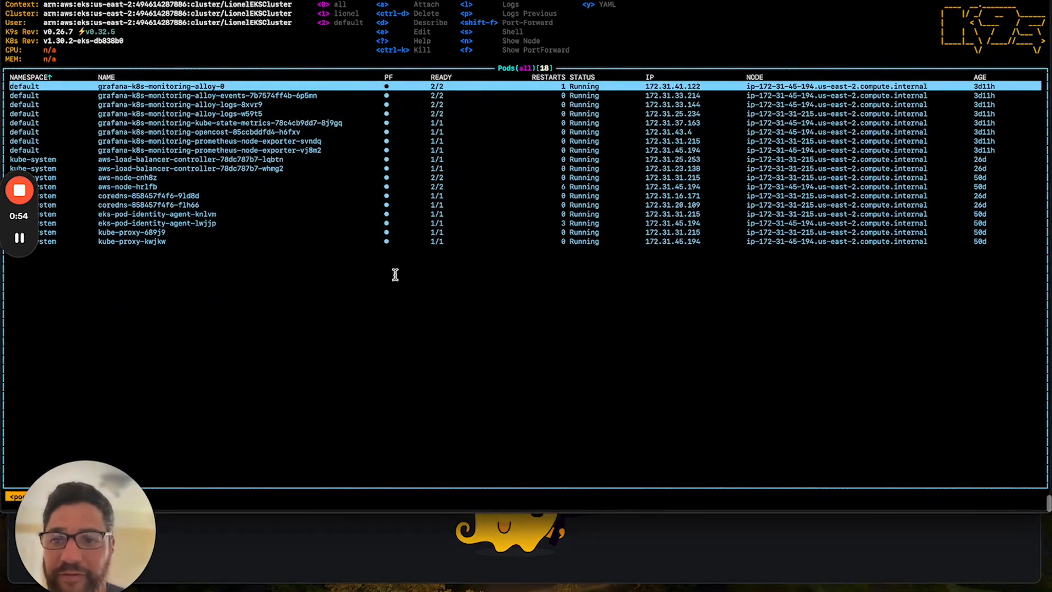
mouse_move(236, 190)
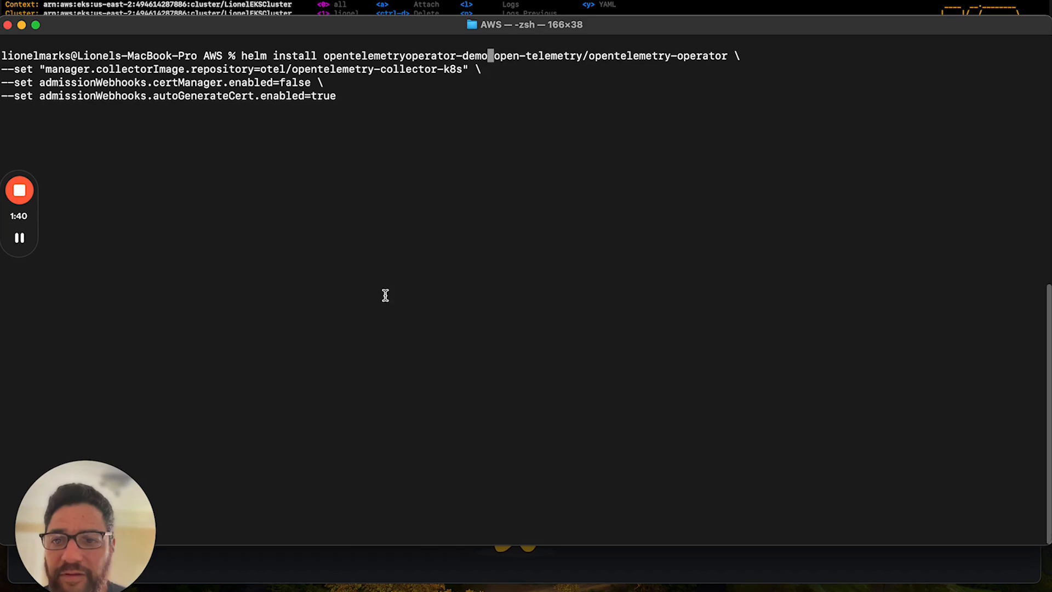
mouse_move(368, 98)
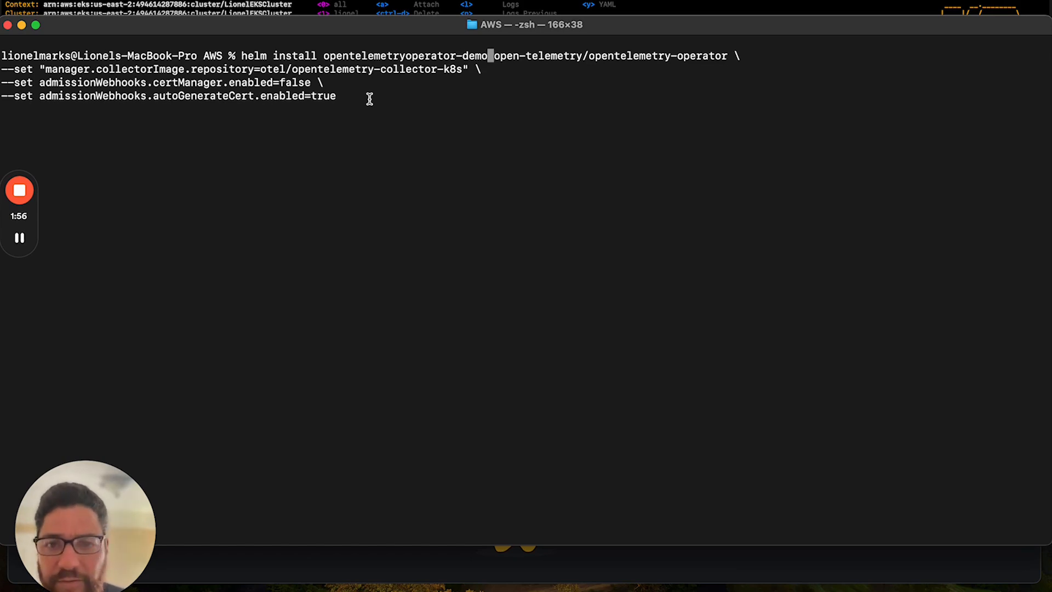
- Run helm install opentelemetryoperator-demo open-telemetry/opentelemetry-operator with collector image and webhook settings
key(Return)
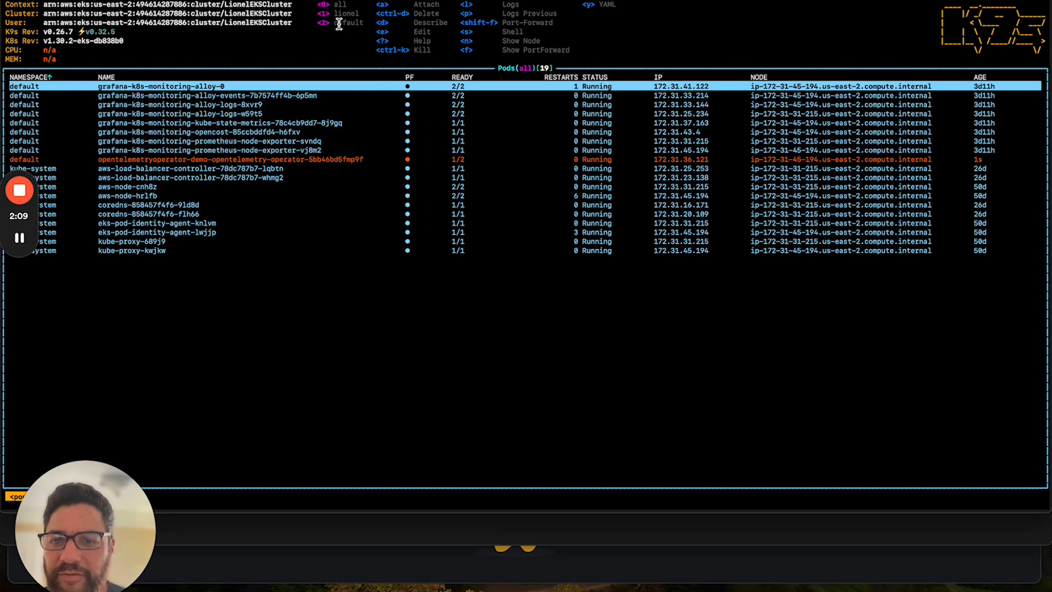
mouse_move(316, 127)
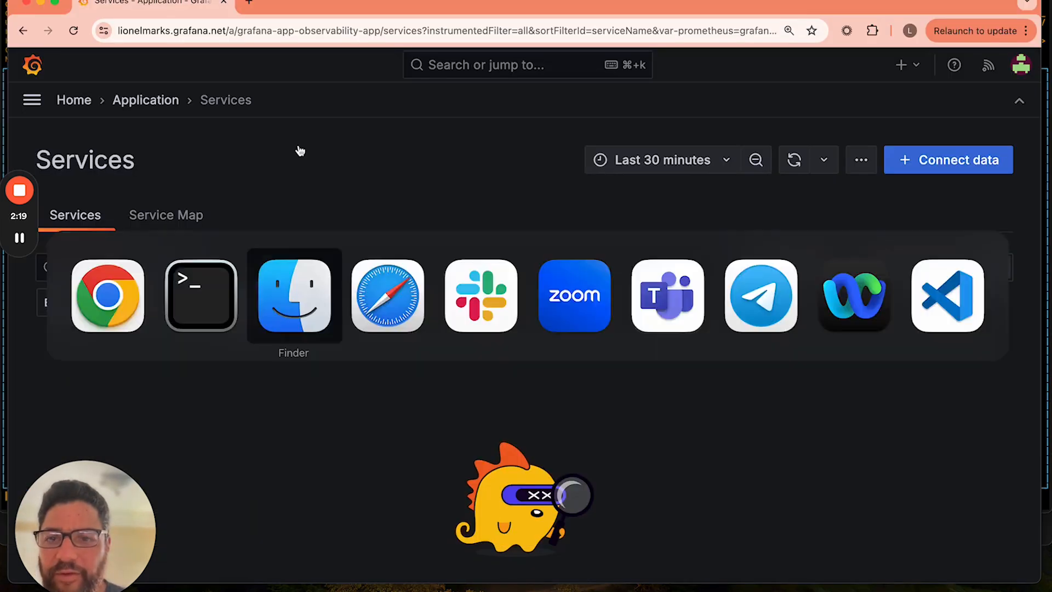
- Return to Terminal to apply the demo-instrumentation manifest exporting to port 4317
click(200, 295)
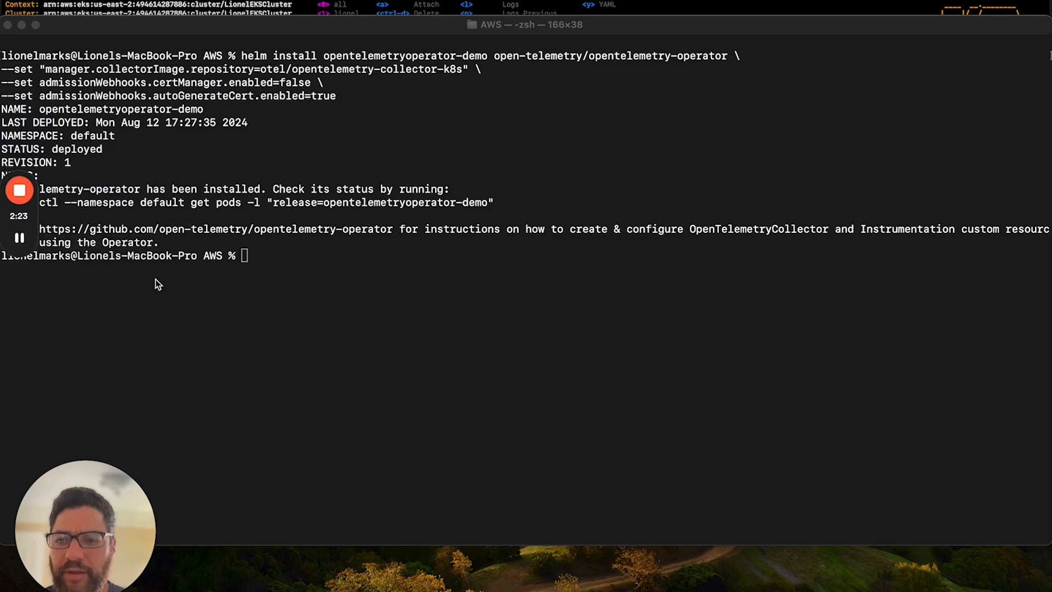
mouse_move(167, 288)
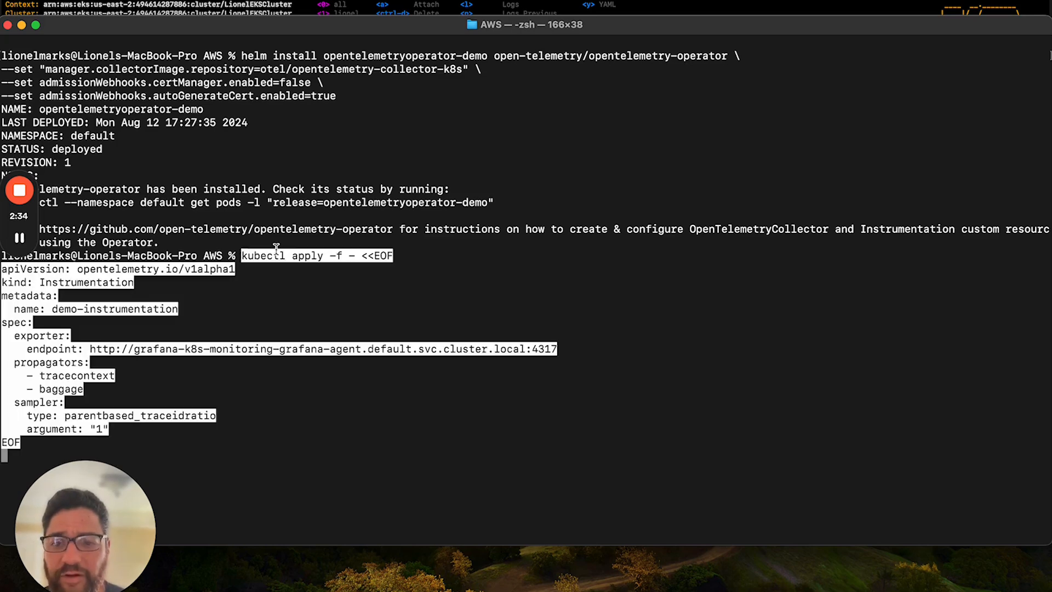
mouse_move(226, 364)
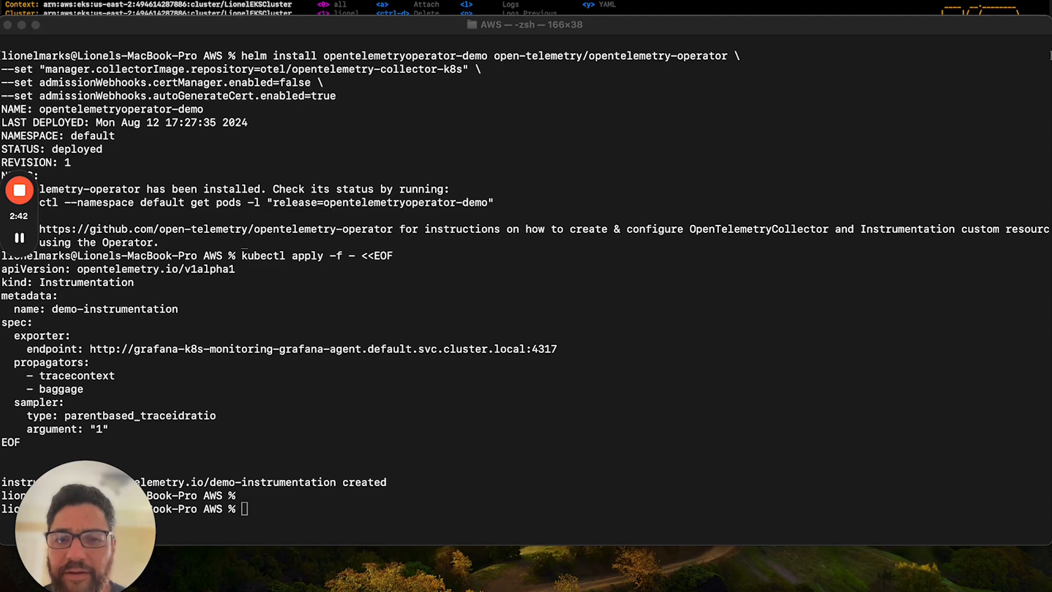
mouse_move(409, 222)
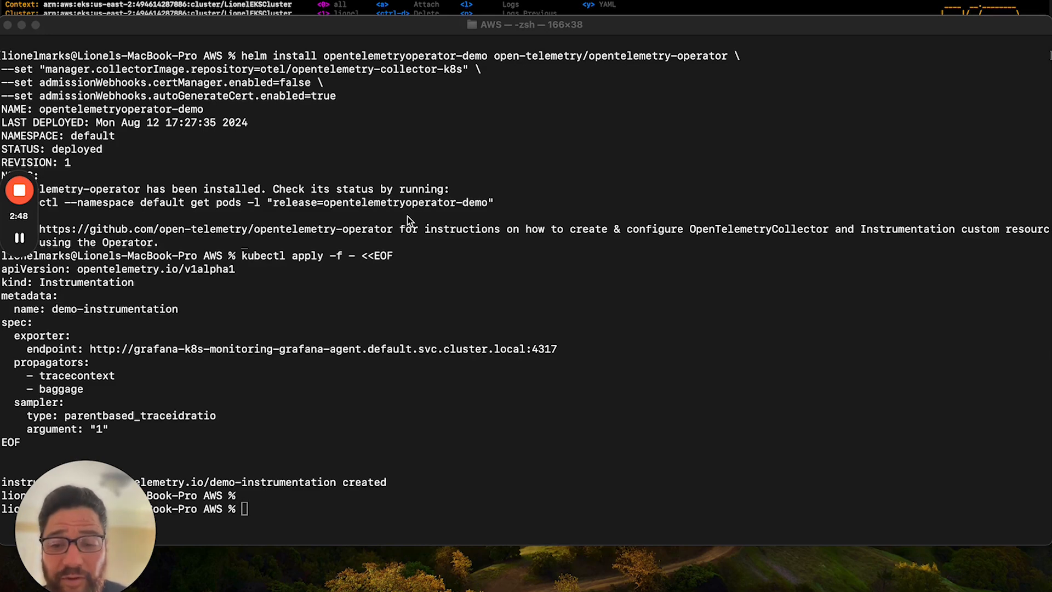
mouse_move(355, 443)
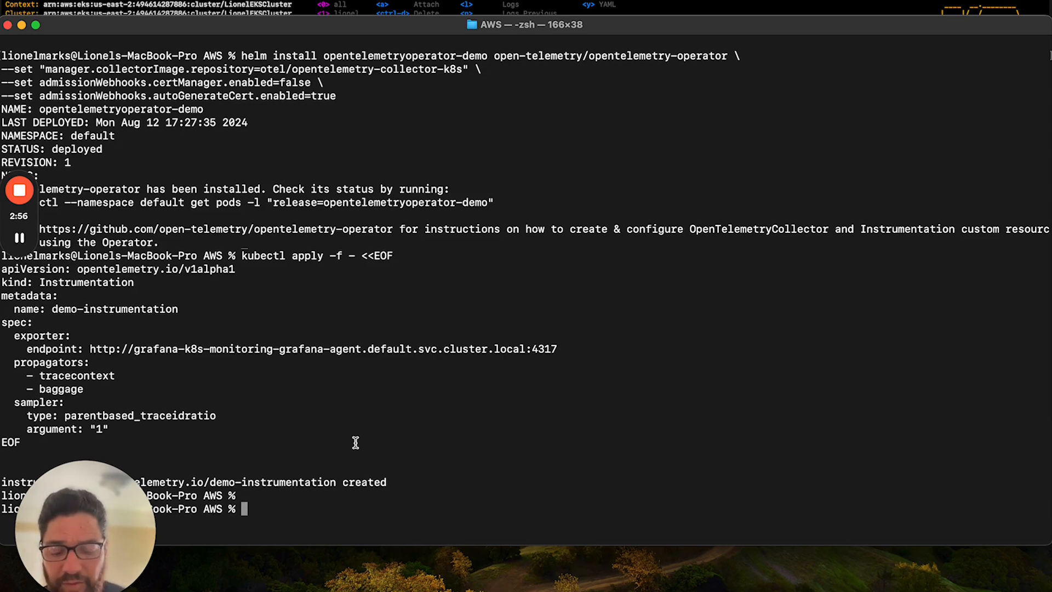
- Review helloworld-nodejs-app.yaml in vi, including its Node.js injection annotation
text(vi)
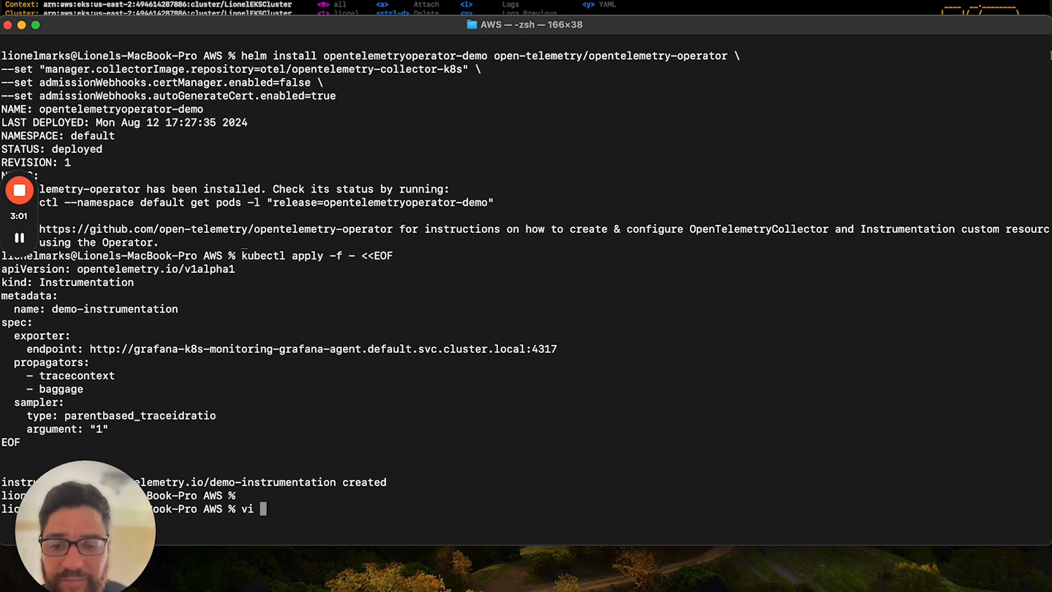
text(helloworld)
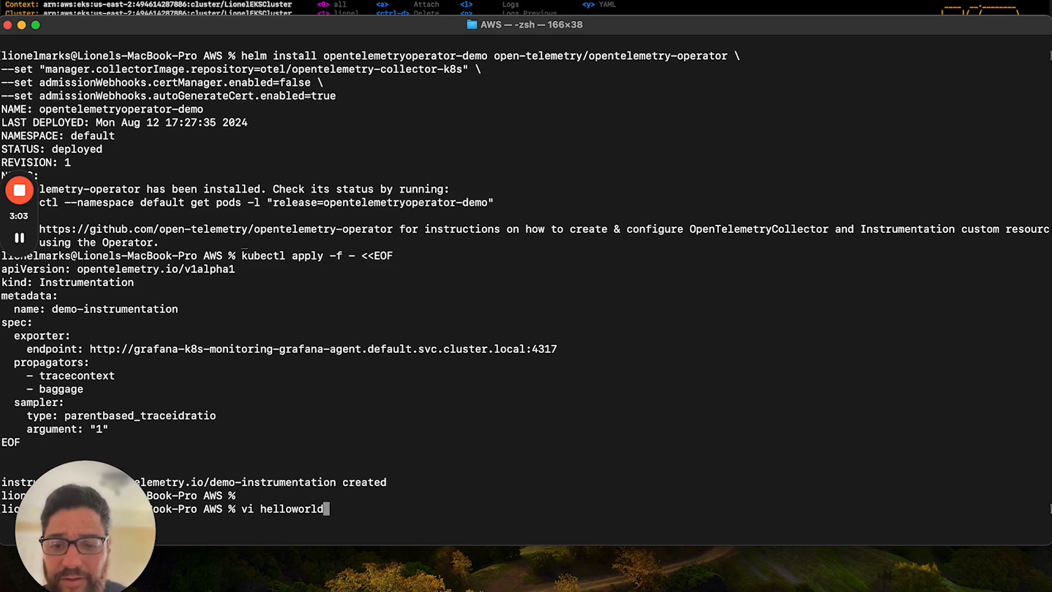
text(-node)
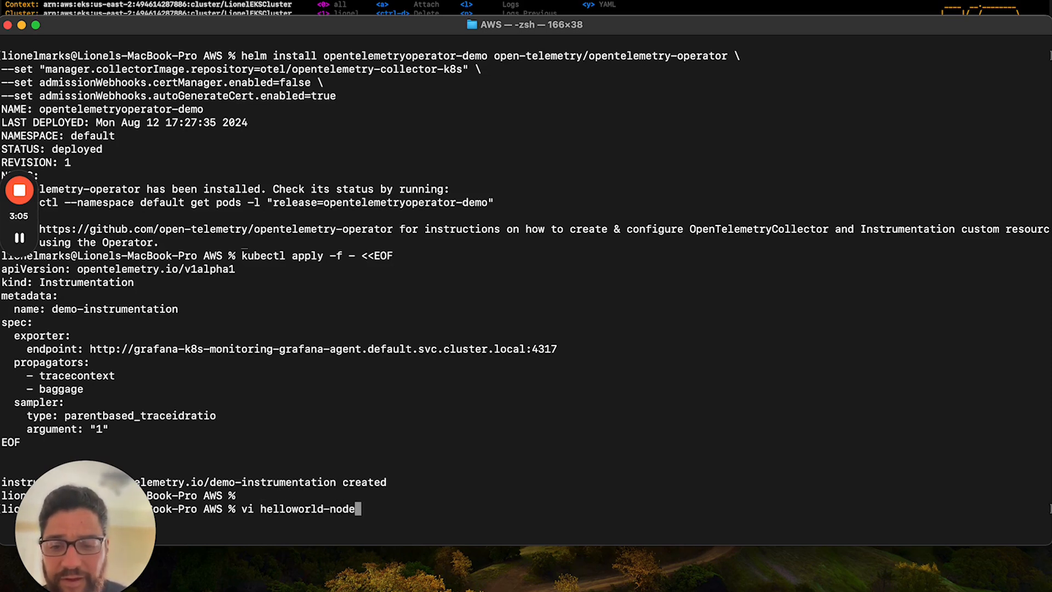
key(Return)
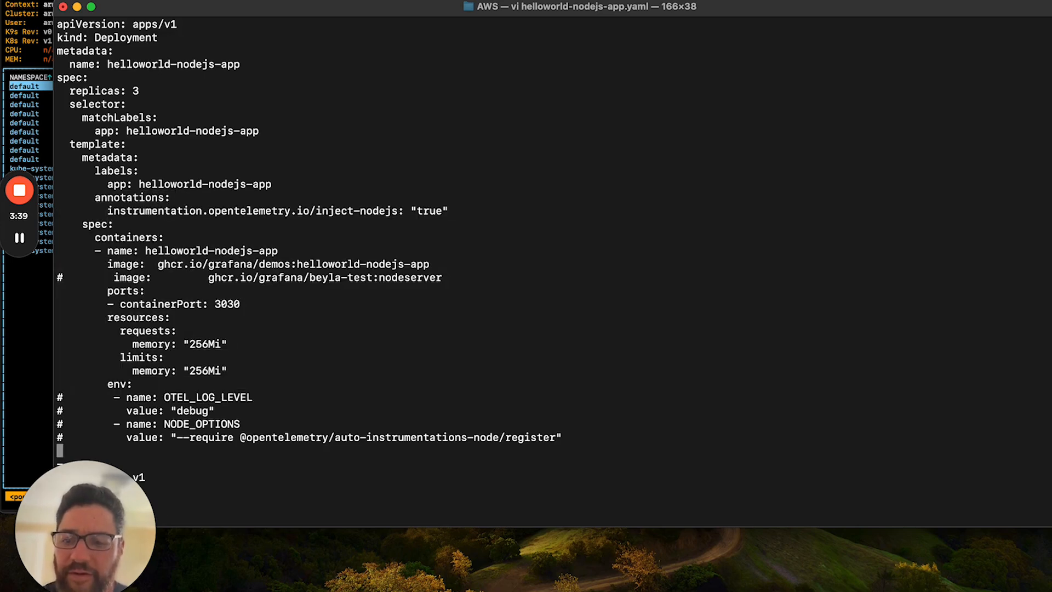
scroll(down, 3)
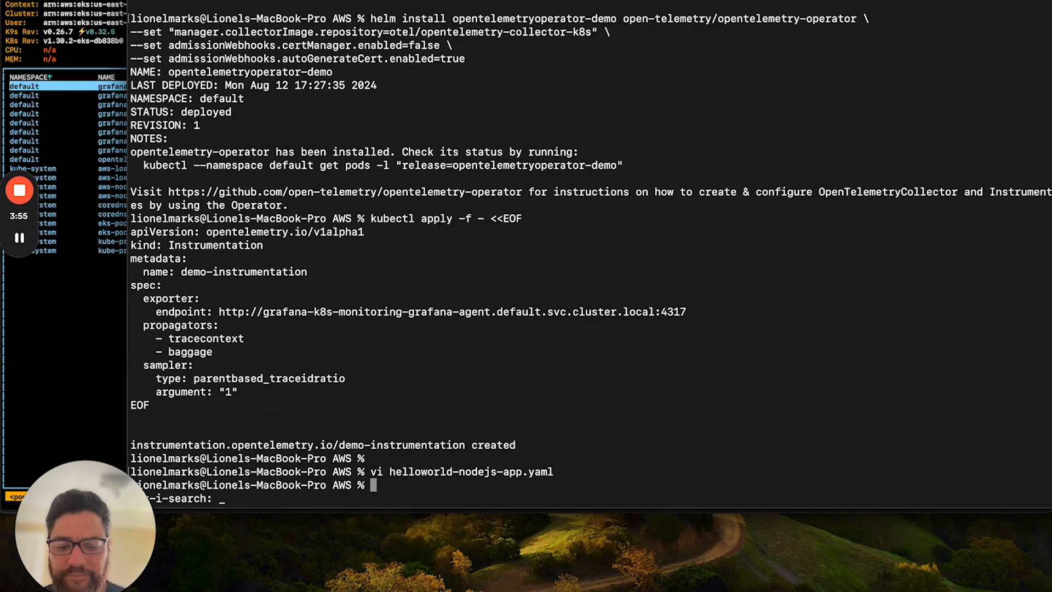
- Deploy the manifest with kubectl apply -f helloworld-nodejs-app.yaml
text(kubectl)
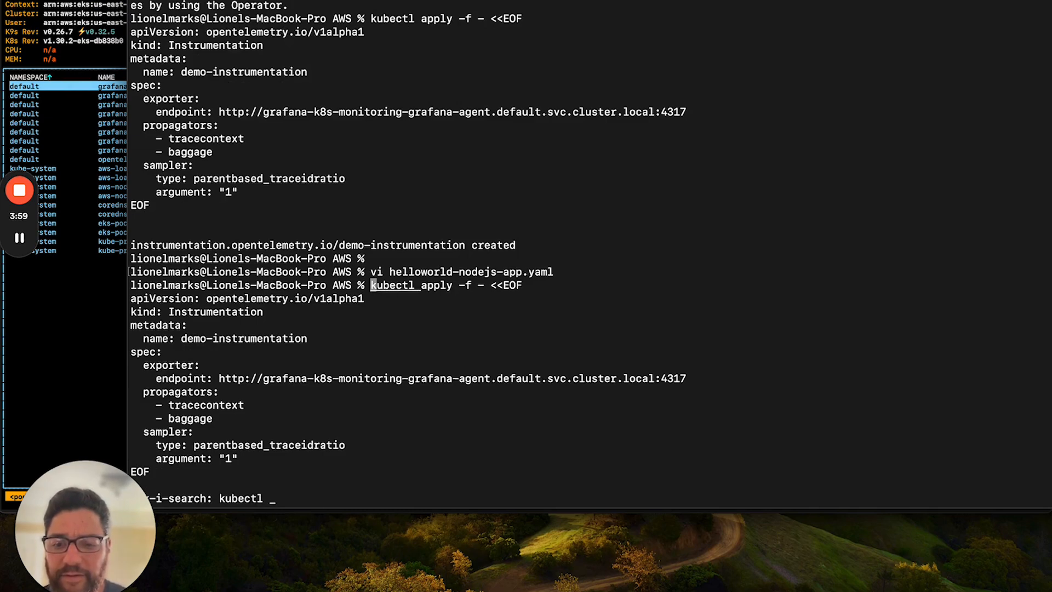
text(apply -f helloworld-nodejs-app.yaml)
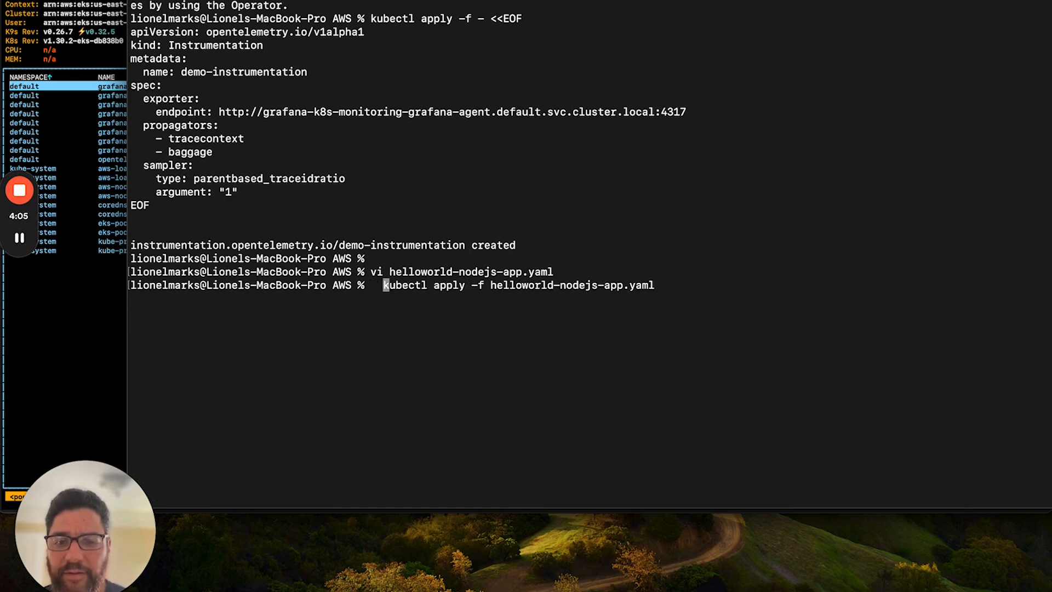
key(Return)
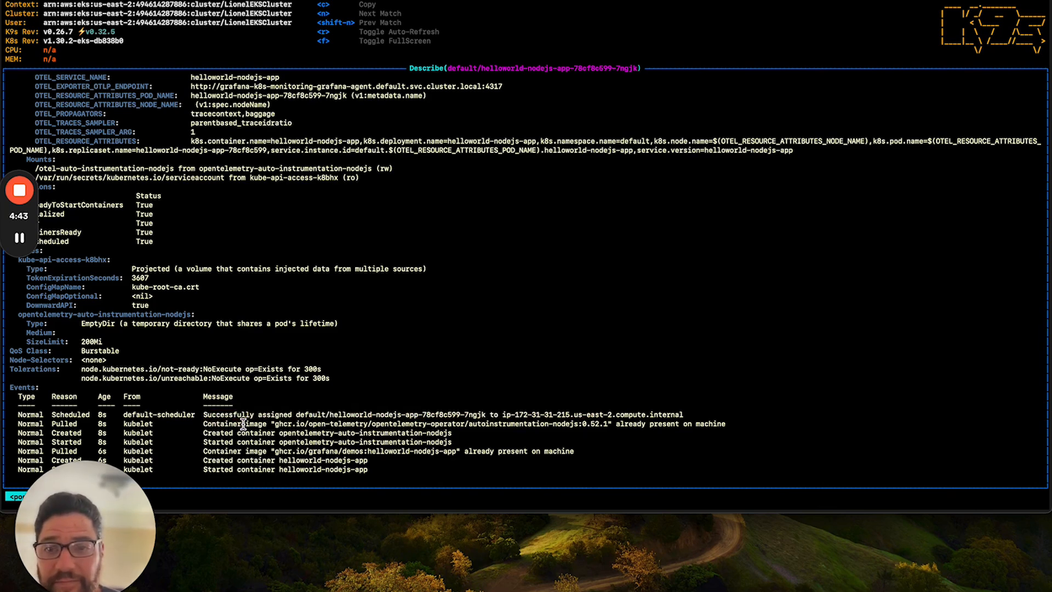
- Switch k9s to the :service view showing the helloworld-nodejs-app LoadBalancer
key(Escape)
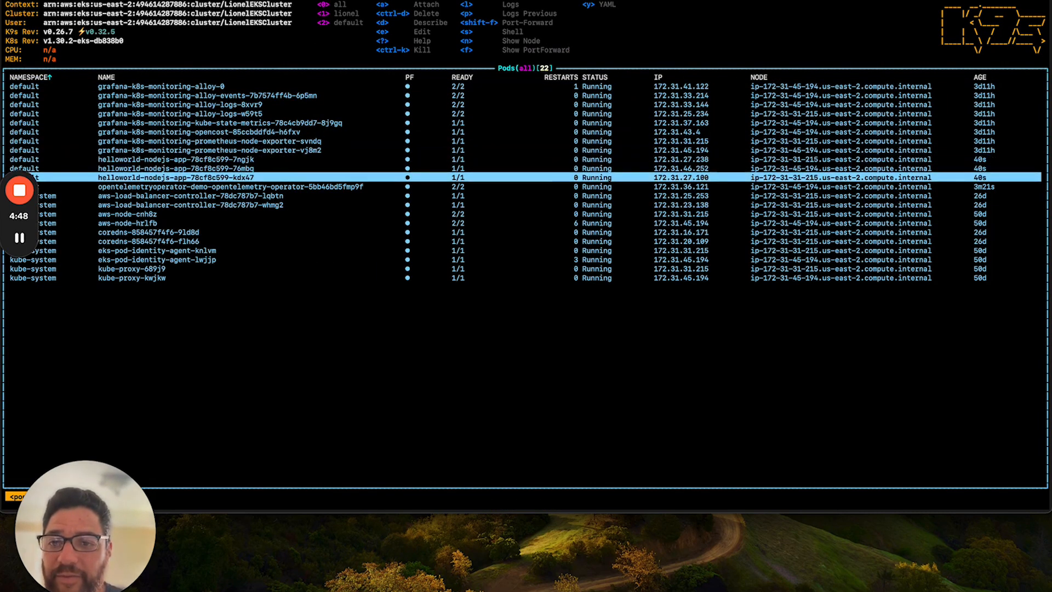
text(service)
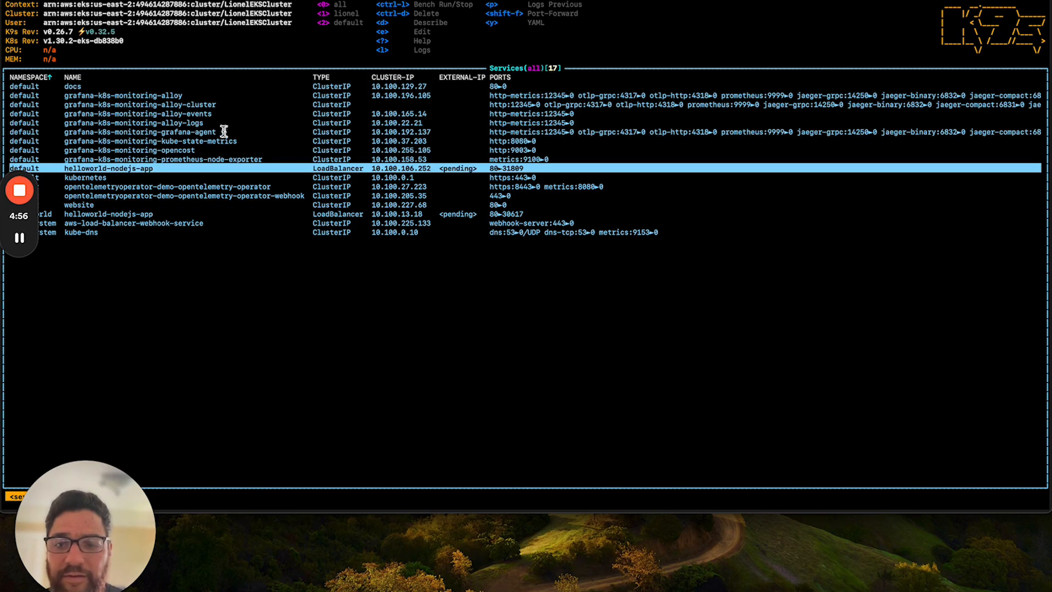
mouse_move(271, 373)
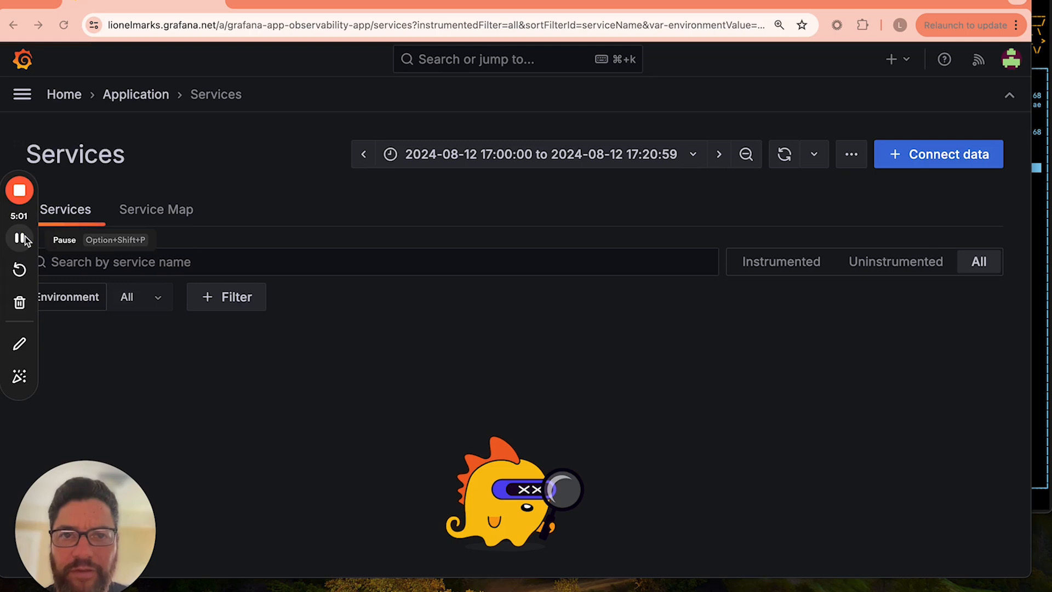
mouse_move(494, 193)
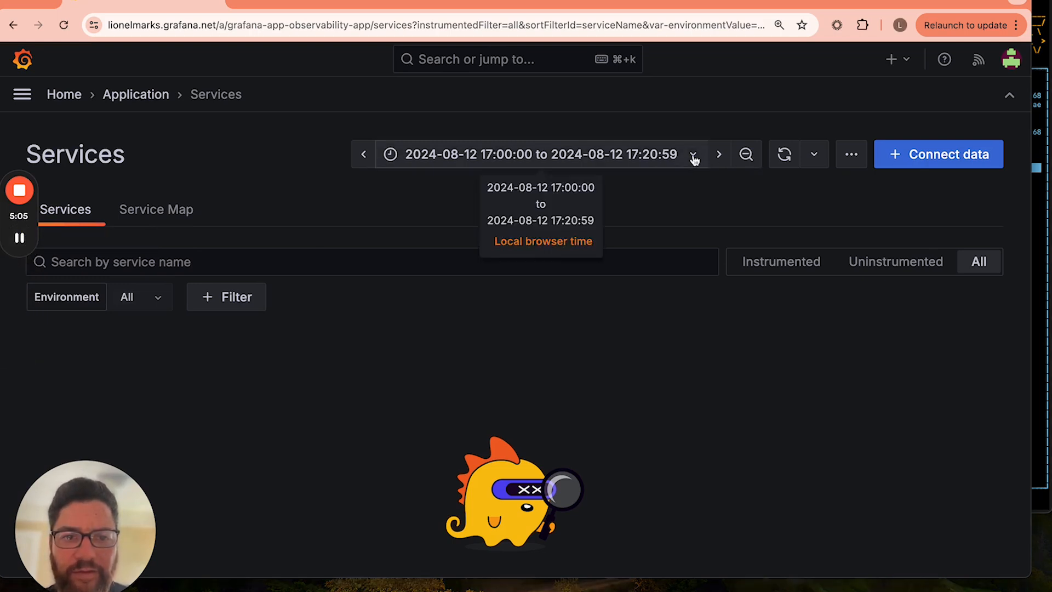
- Set the range to Last 1 hour, open helloworld-nodejs-app and browse its Overview charts
click(695, 154)
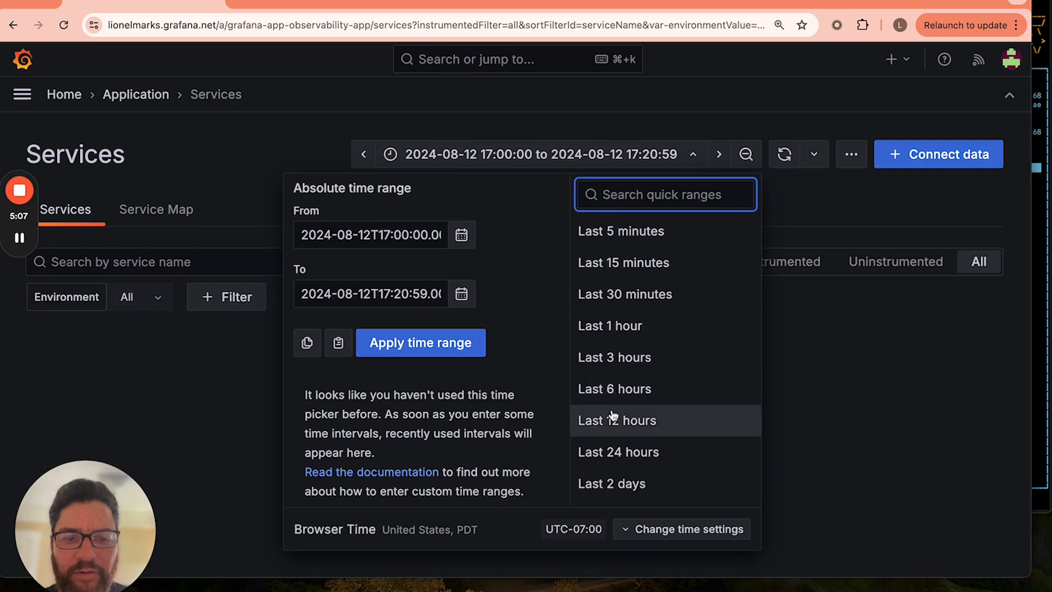
click(609, 325)
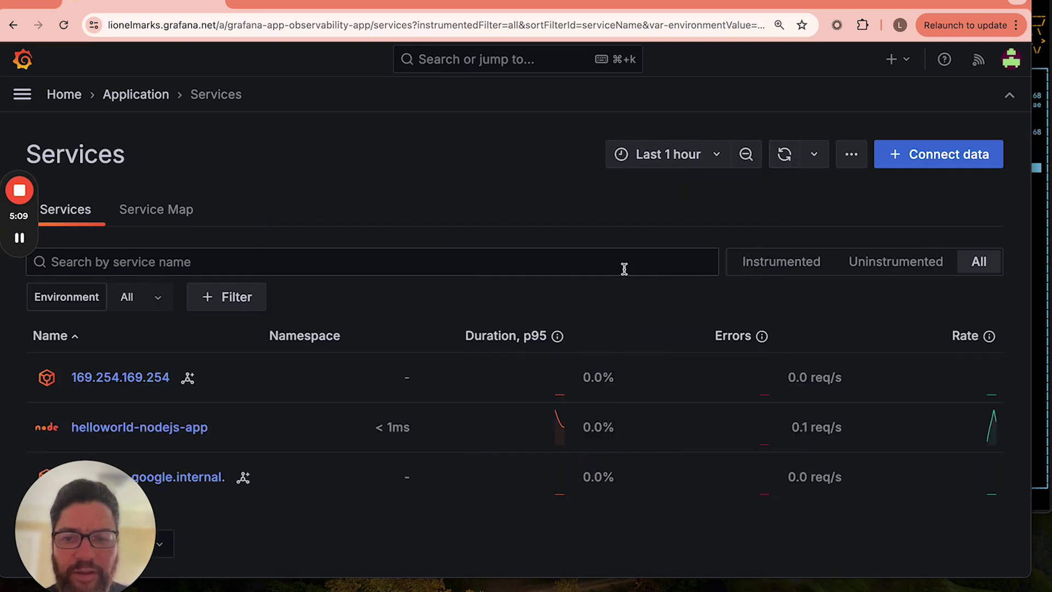
mouse_move(138, 426)
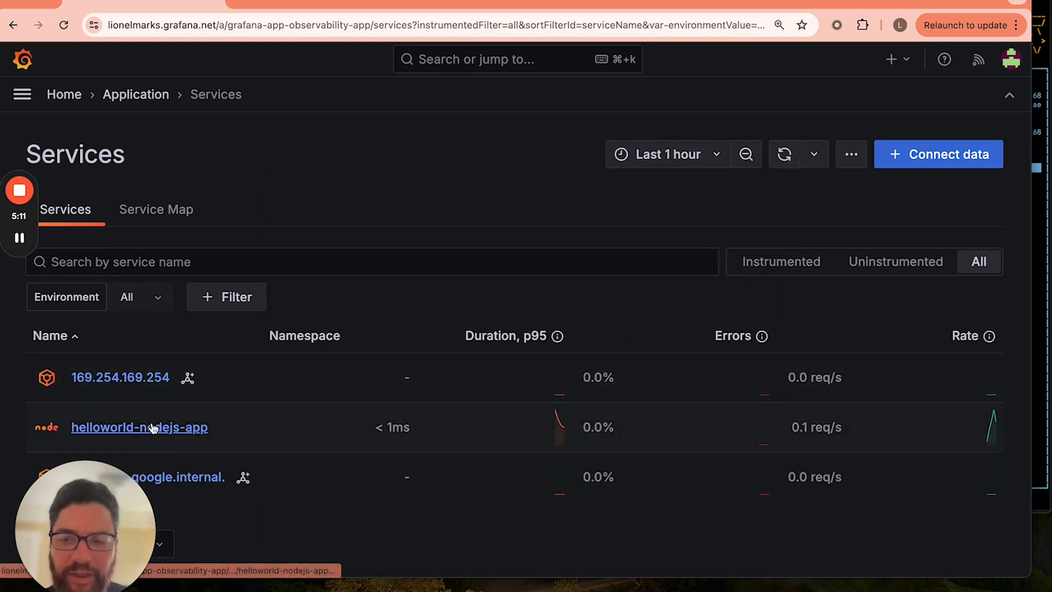
mouse_move(139, 427)
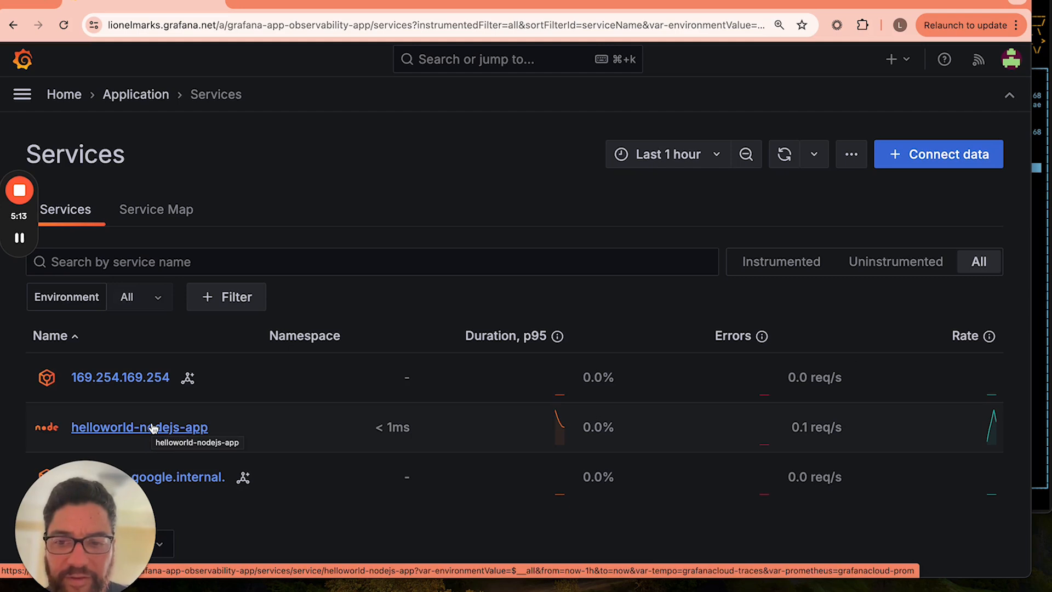
click(140, 426)
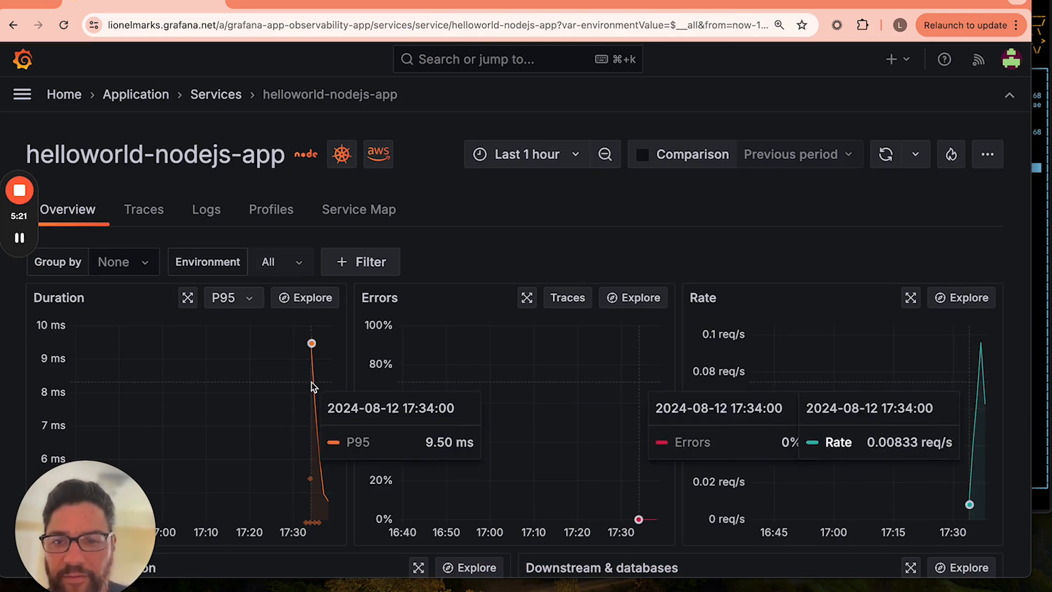
scroll(down, 3)
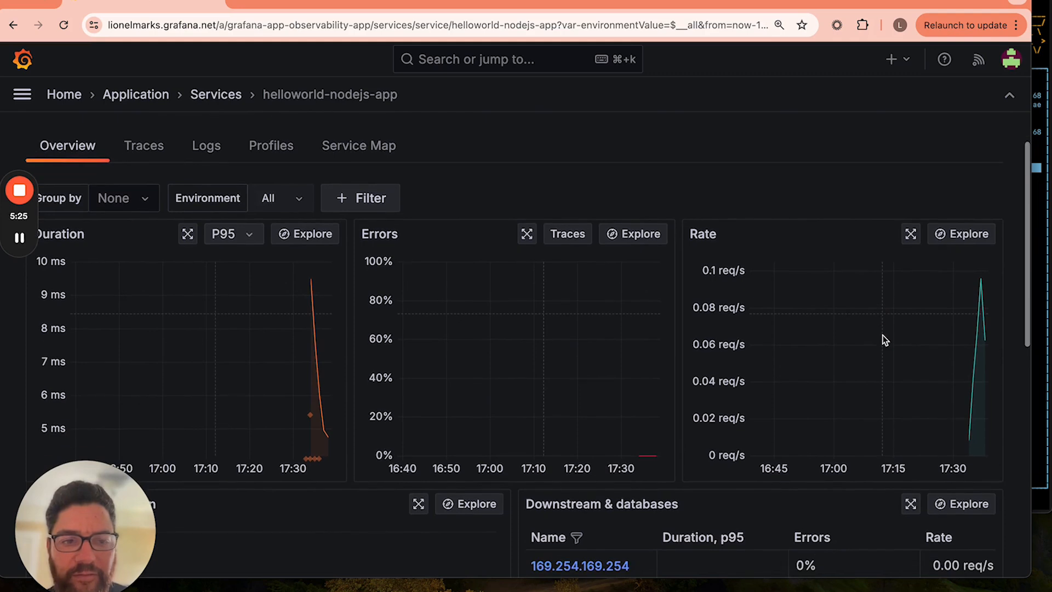
scroll(down, 3)
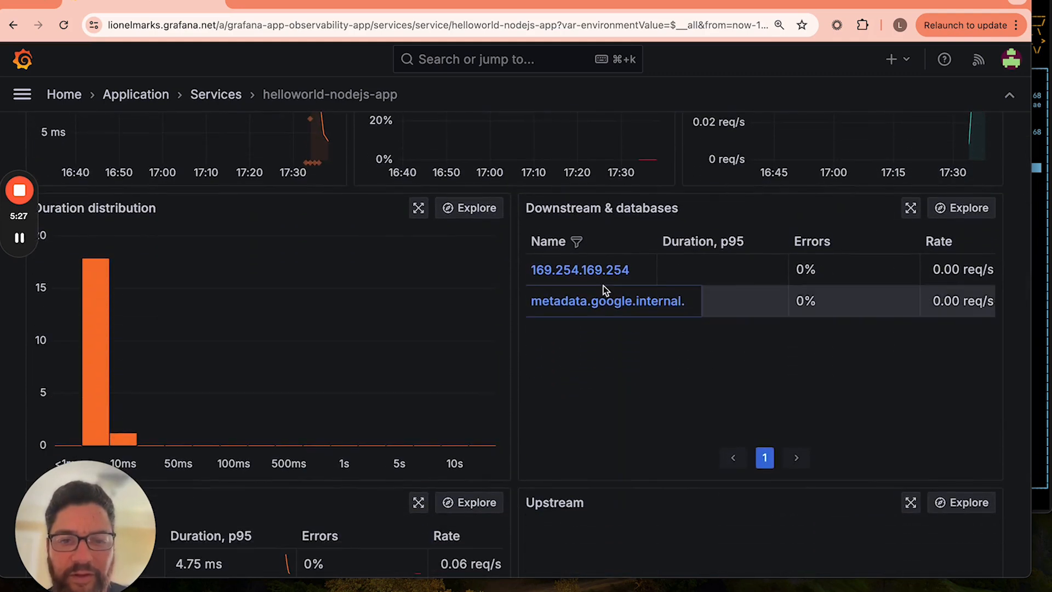
scroll(down, 3)
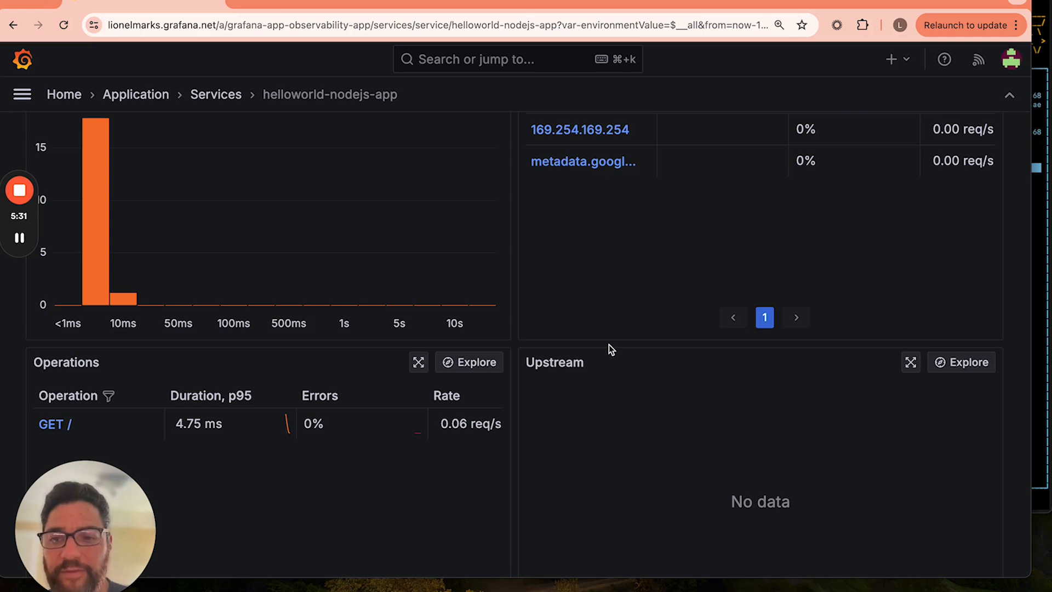
scroll(up, 3)
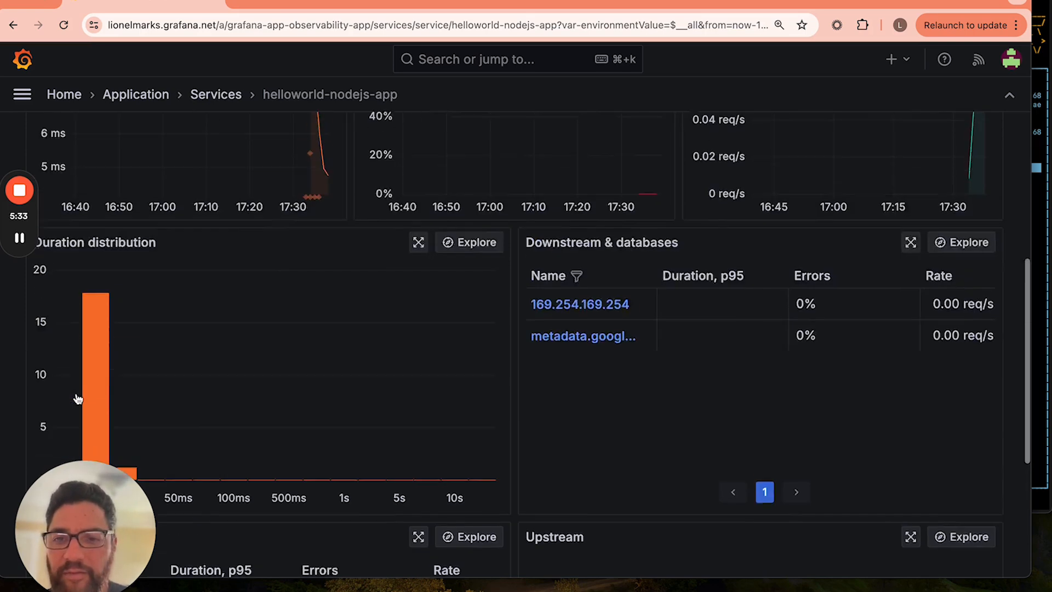
scroll(up, 3)
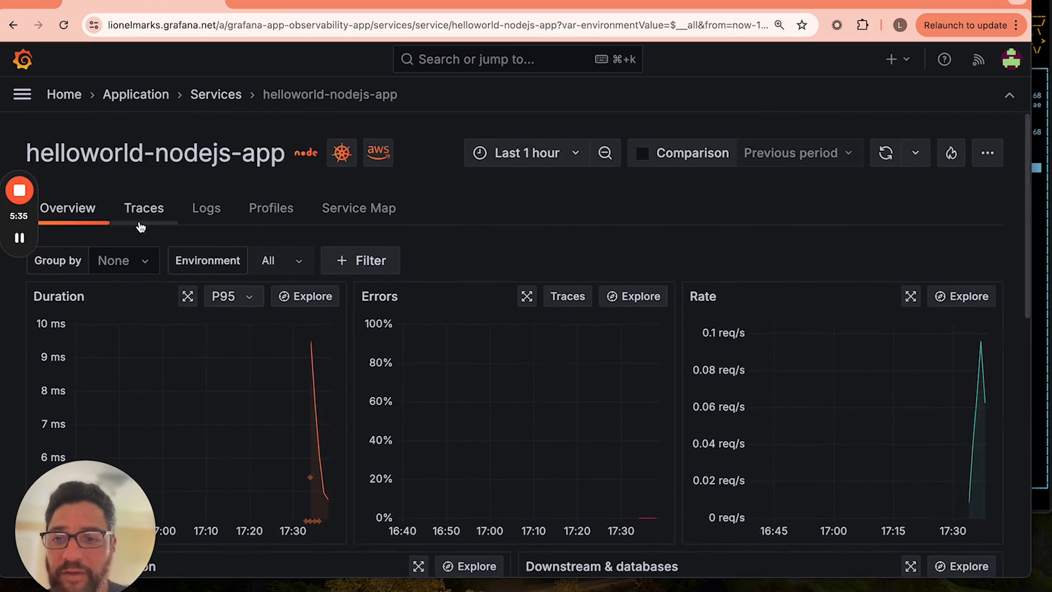
- Look through the service's Traces, Logs and Profiles tabs
click(143, 208)
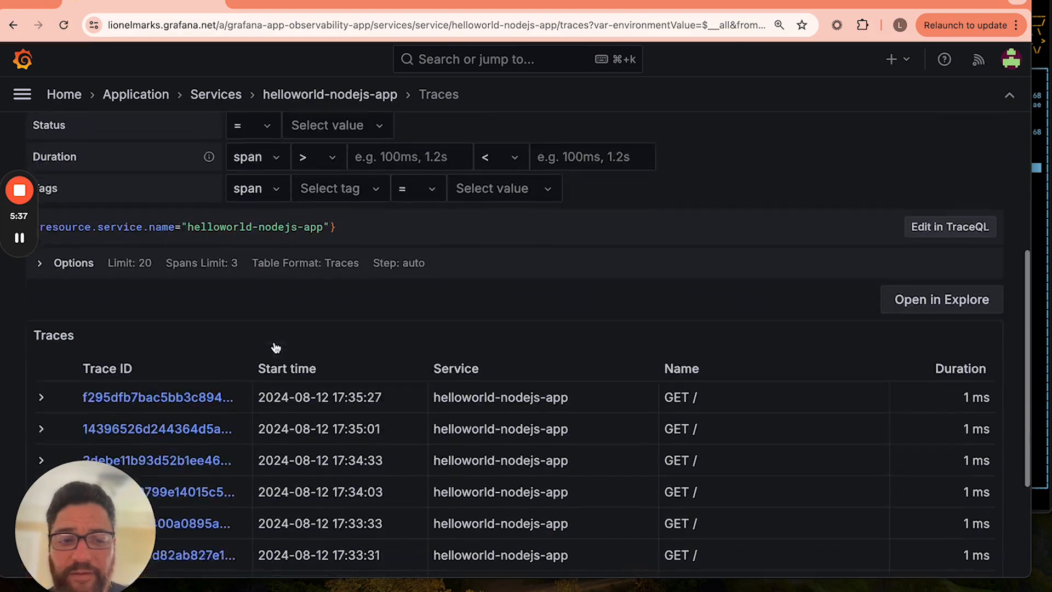
scroll(down, 3)
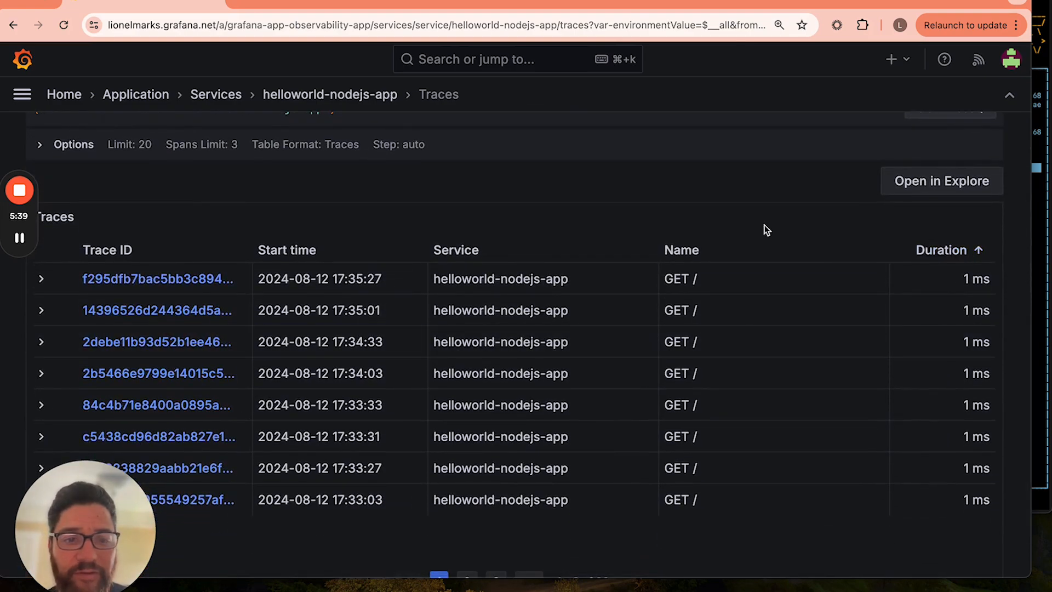
scroll(up, 3)
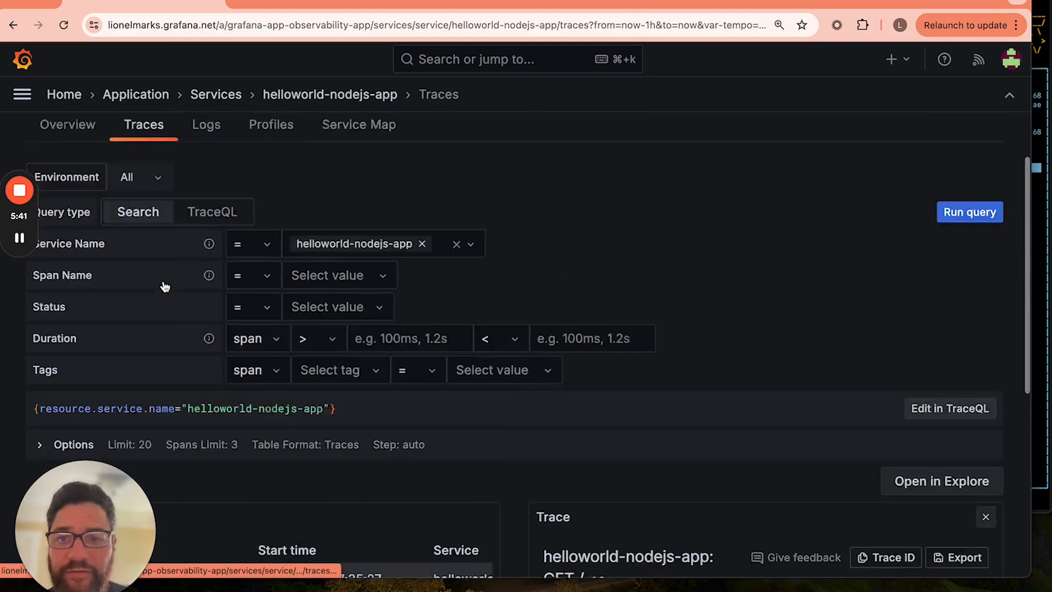
click(206, 124)
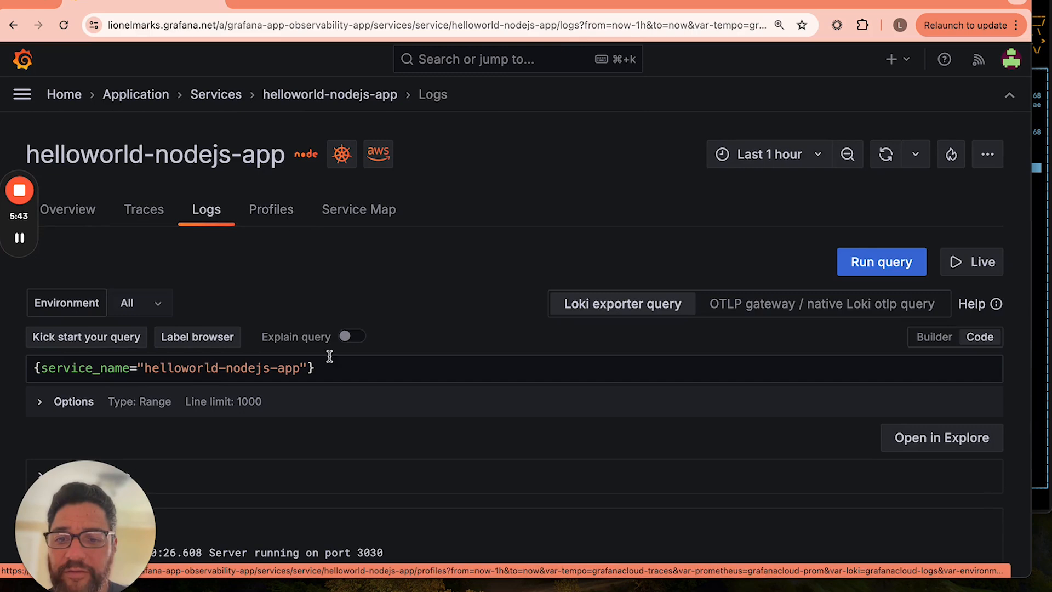
click(270, 209)
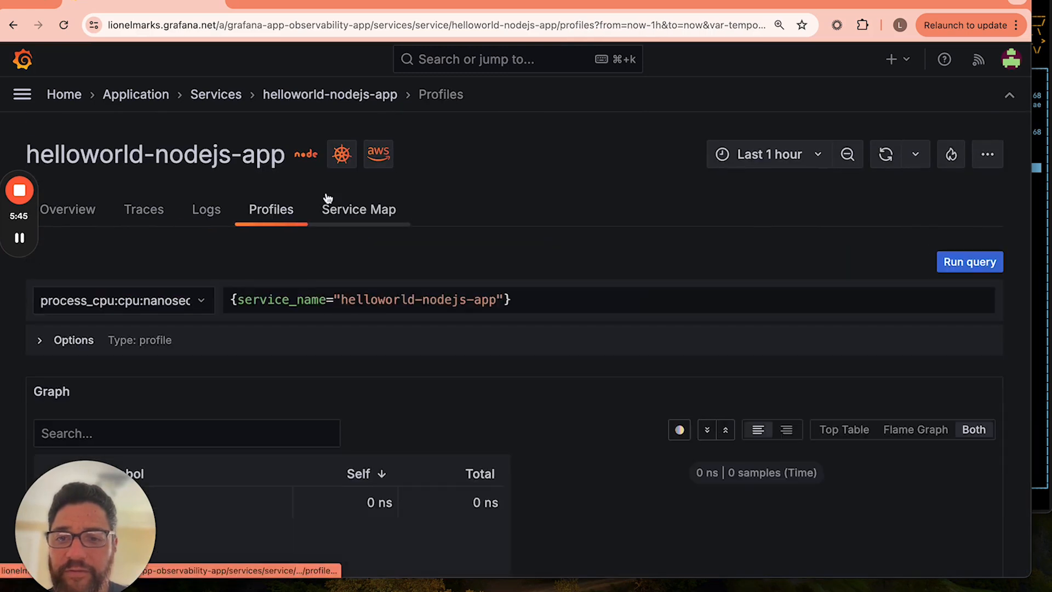
- Follow the Kubernetes details to the pod page and its Pod CPU and Pod Memory charts
click(341, 155)
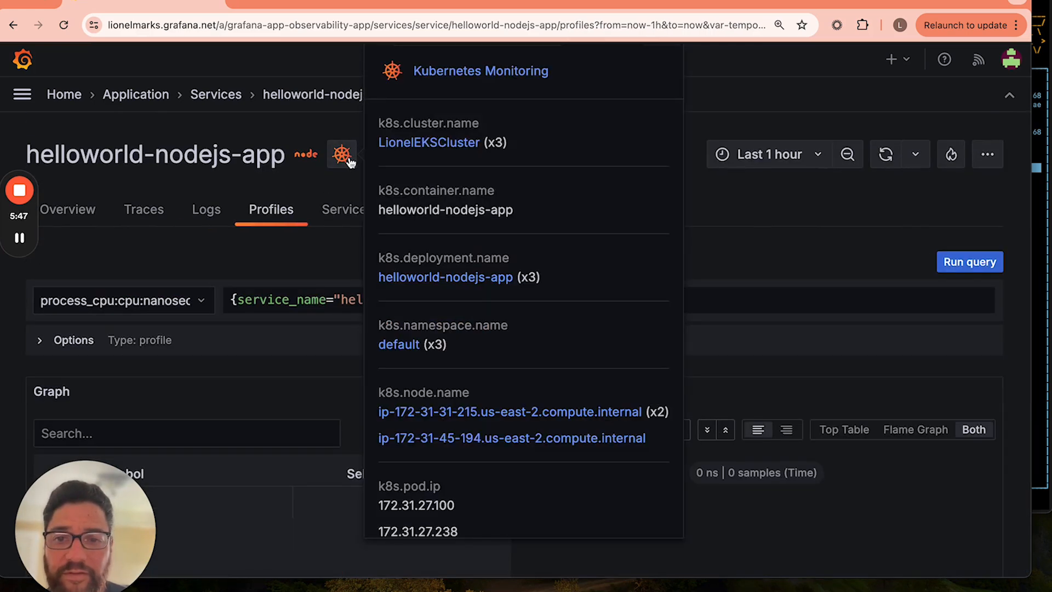
scroll(down, 3)
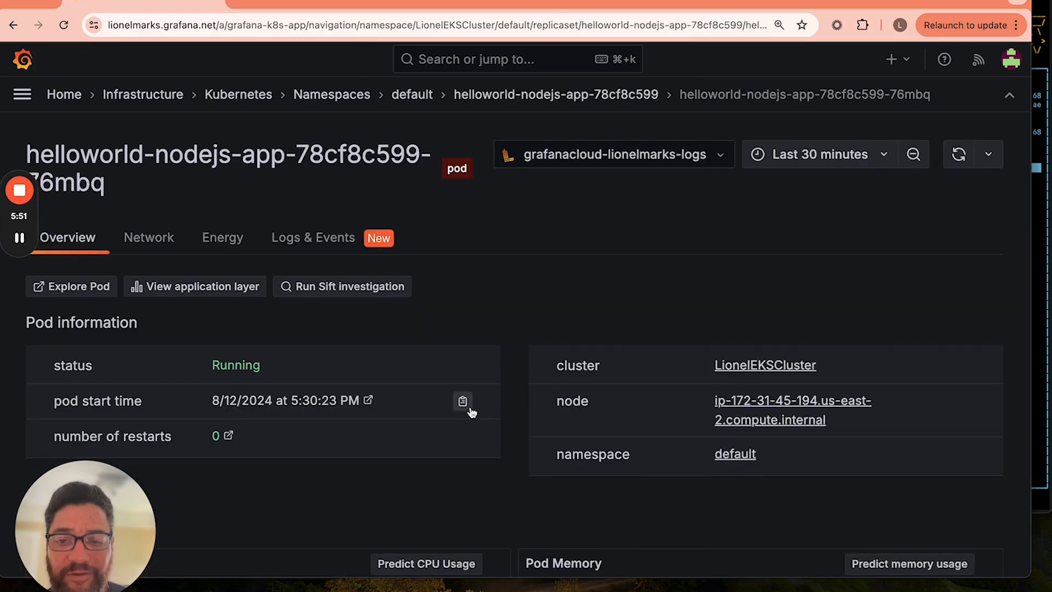
scroll(down, 3)
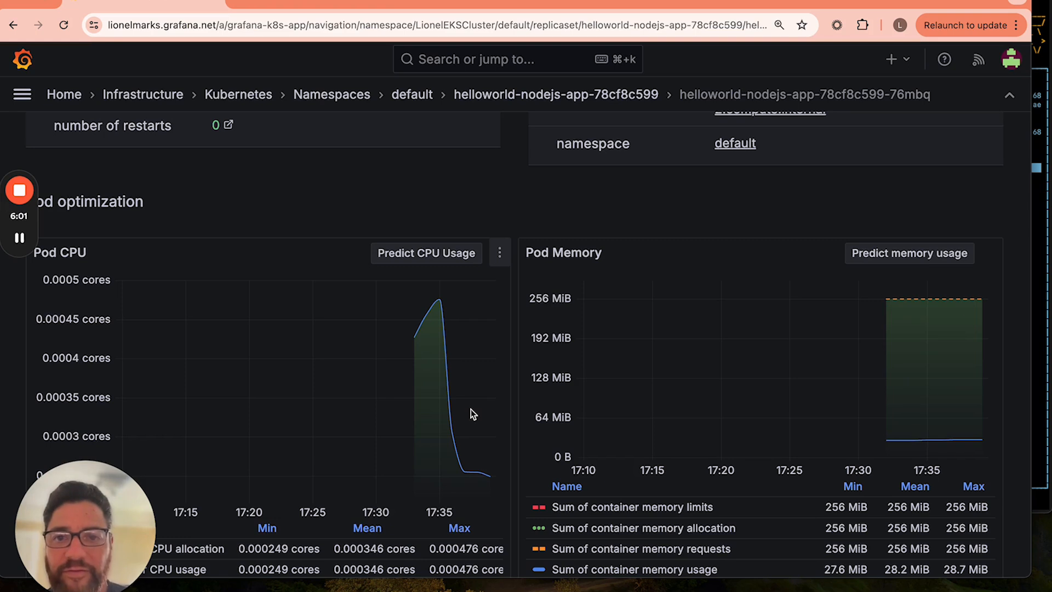
mouse_move(386, 355)
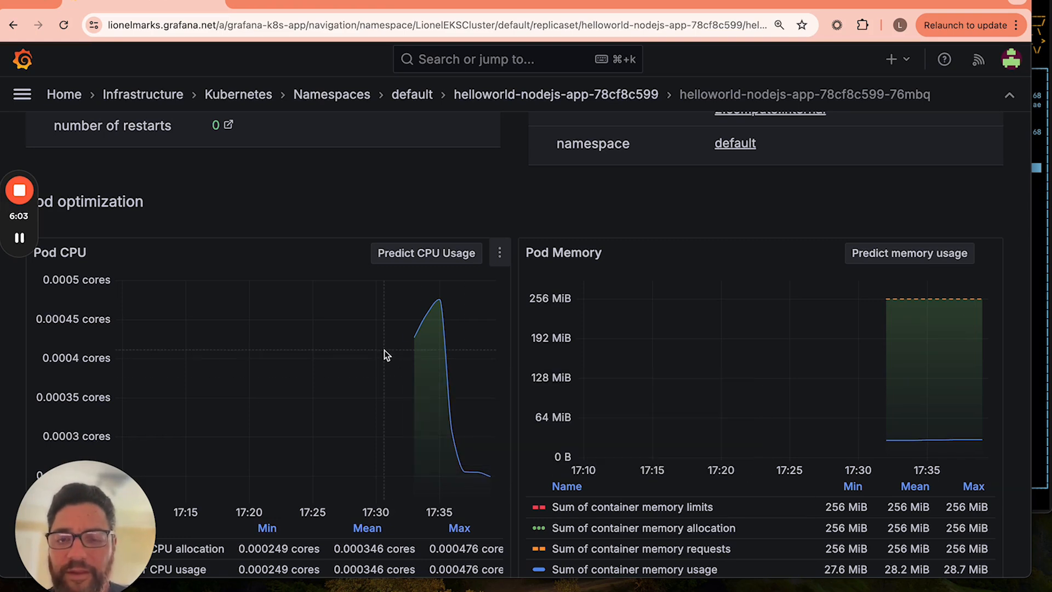
mouse_move(158, 306)
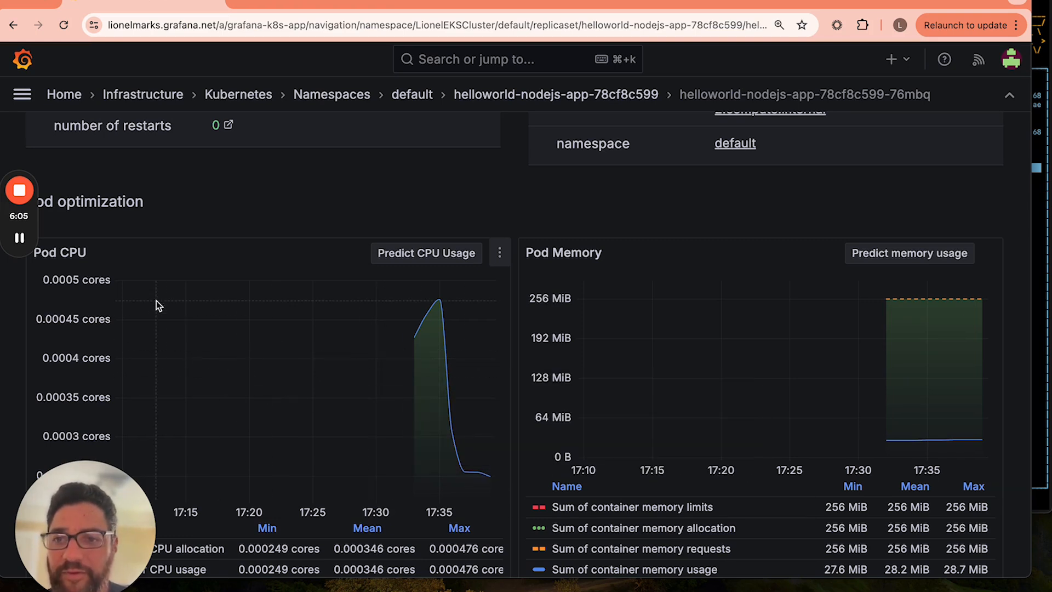